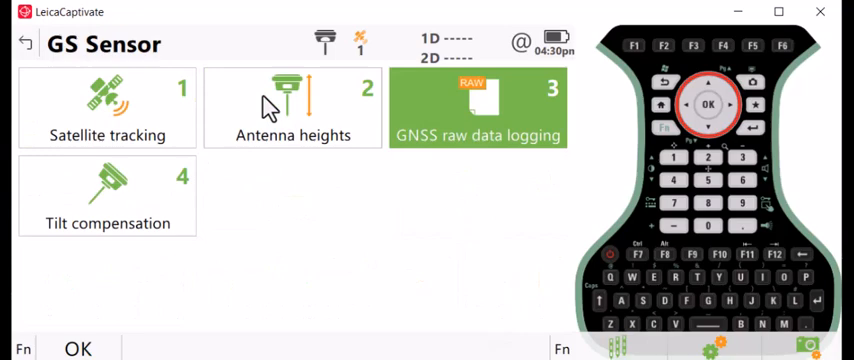
Step: Enable GNSS raw data logging on the GS sensor with static dynamics at a 5.0 s interval
left_click(477, 107)
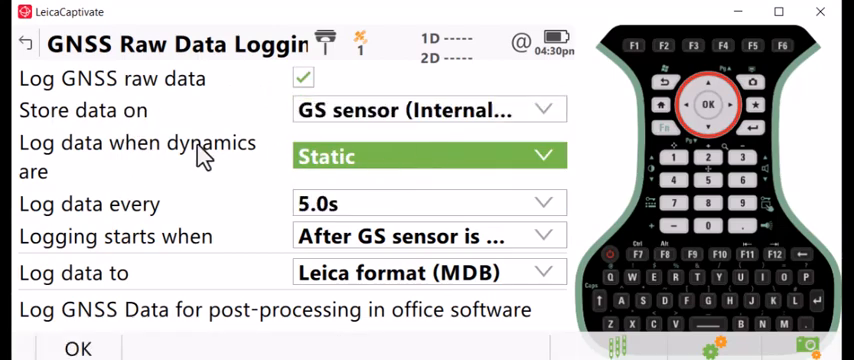
mouse_move(345, 160)
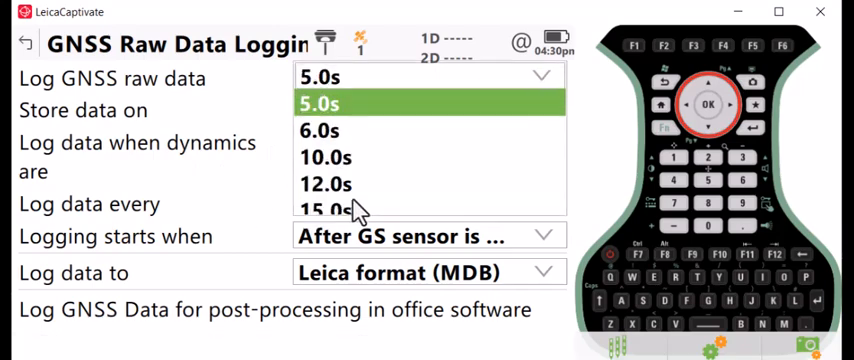
left_click(318, 102)
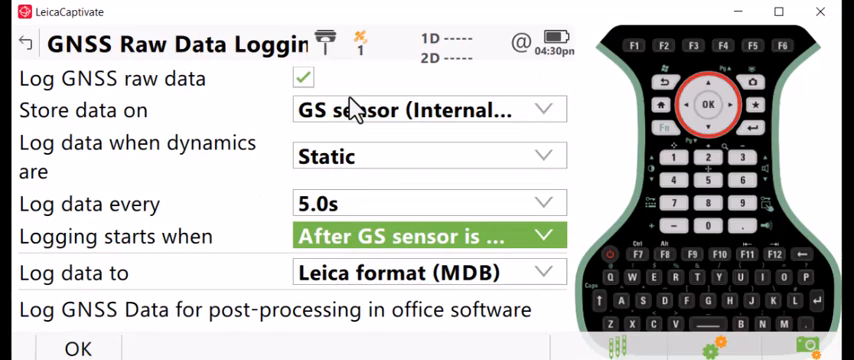
mouse_move(232, 235)
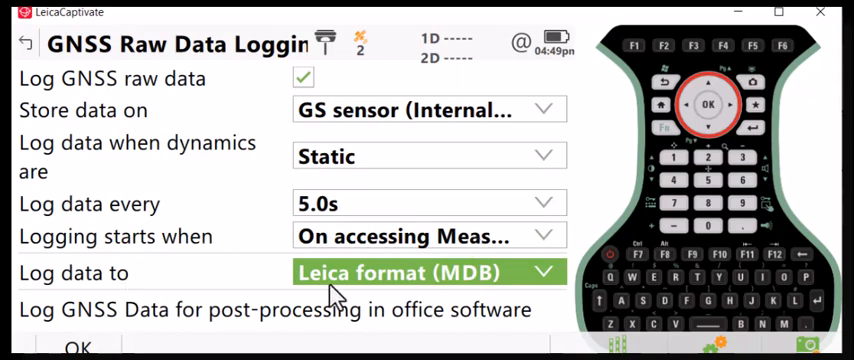
Step: Choose Leica format (MDB) as the raw data format instead of RINEX
left_click(428, 272)
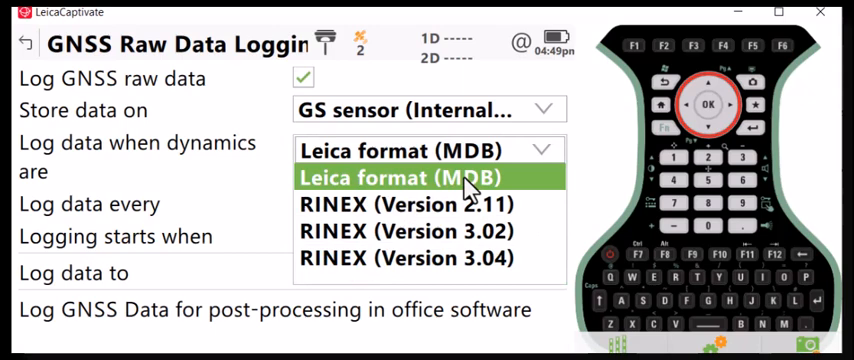
mouse_move(360, 225)
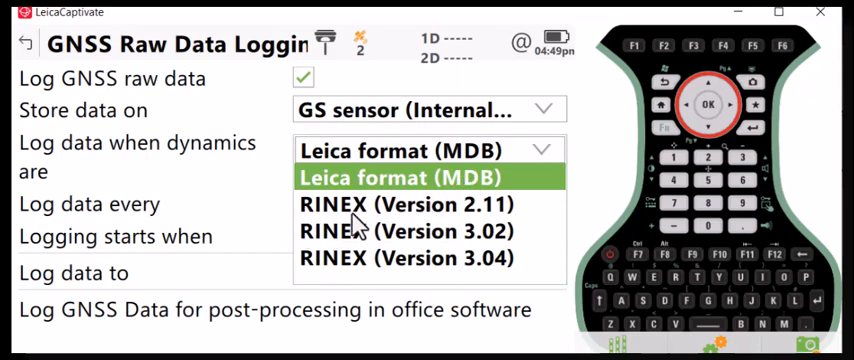
mouse_move(348, 222)
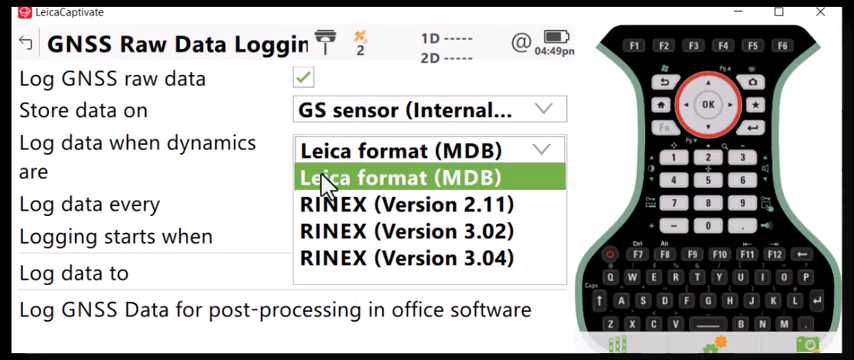
left_click(400, 177)
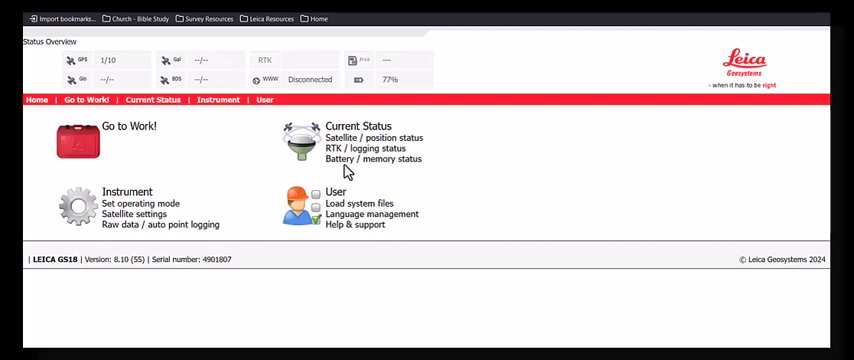
mouse_move(272, 127)
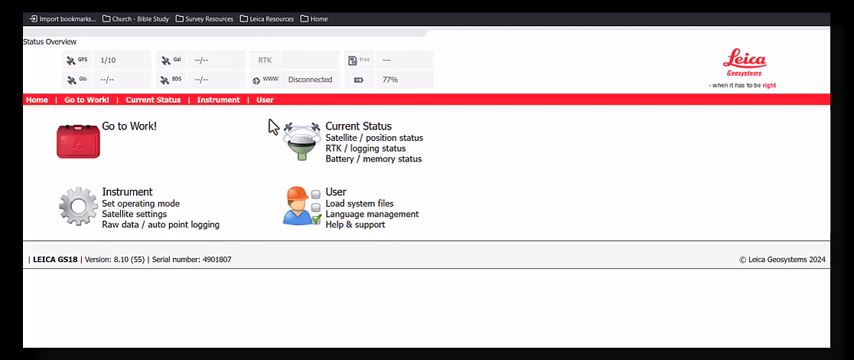
Step: On the receiver's User > Internal memory page, select the MDB raw data for download
left_click(264, 99)
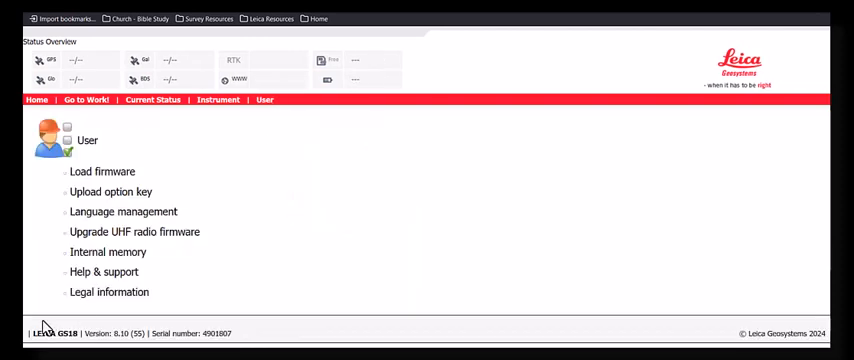
left_click(108, 252)
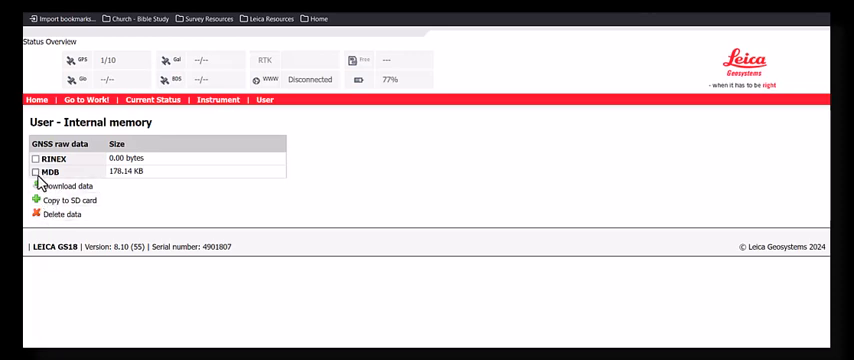
left_click(35, 172)
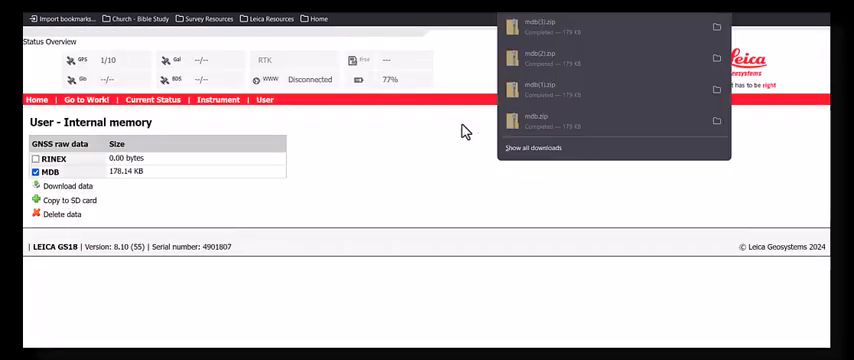
mouse_move(640, 58)
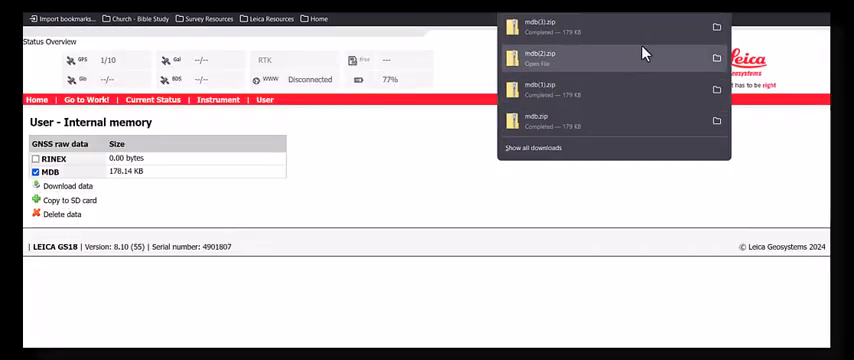